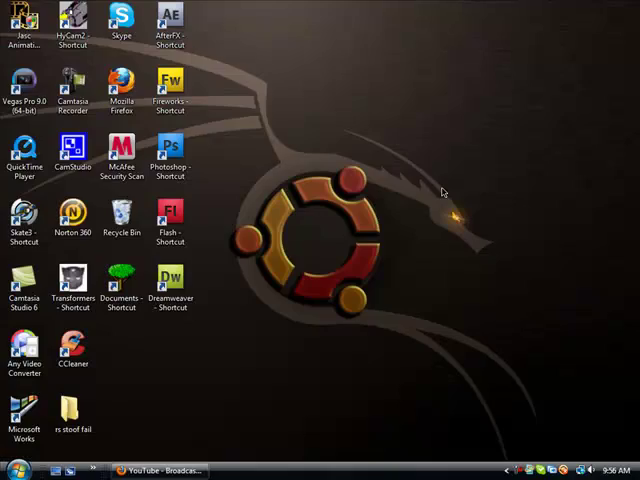
Step: Launch Firefox and load runescape.com in a new tab
click(170, 20)
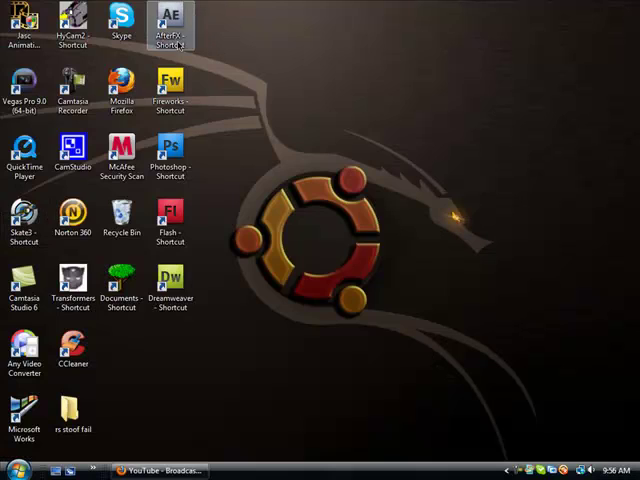
click(24, 290)
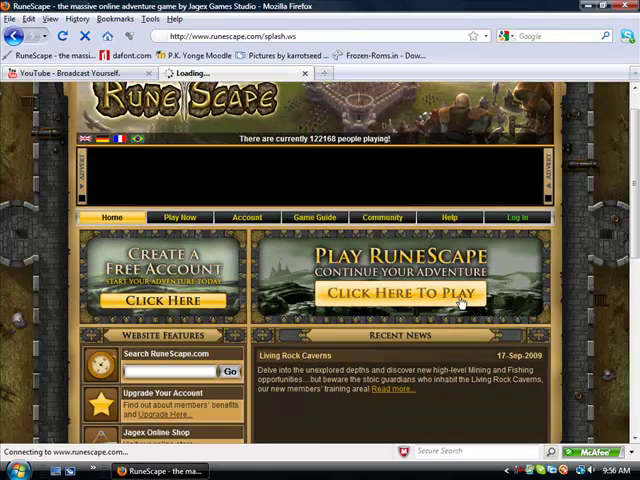
Step: Start RuneScape and confirm Resizeable screen mode in Graphics Settings
click(393, 293)
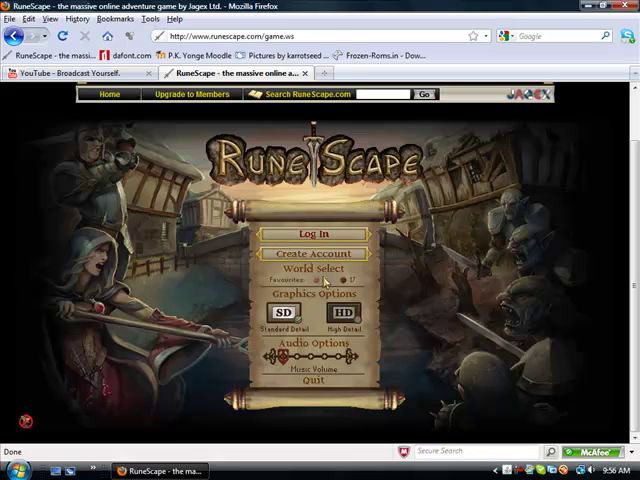
click(314, 233)
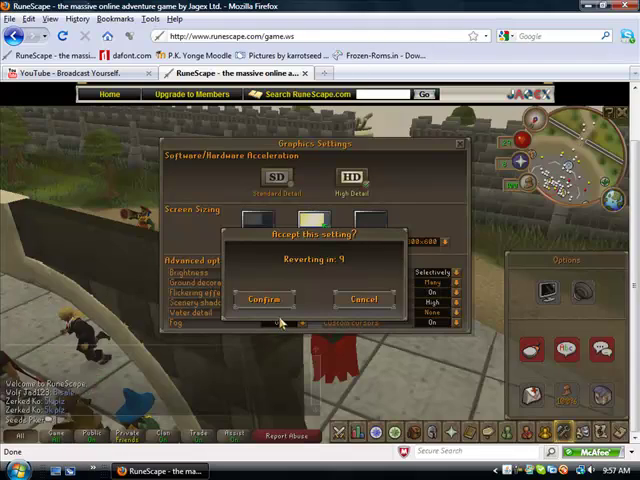
click(262, 299)
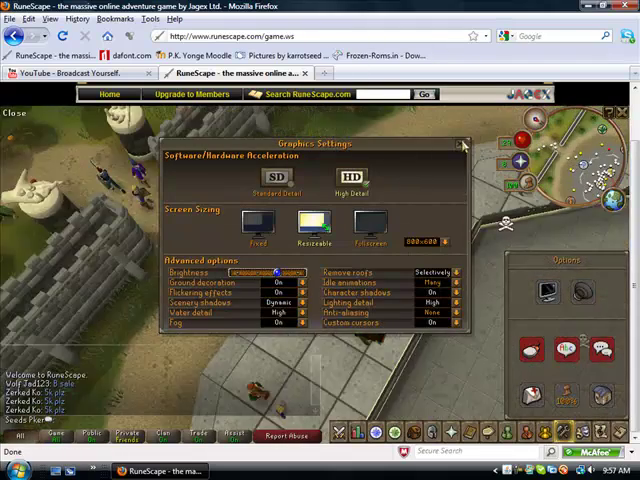
Step: Close the Graphics Settings panel so the dance can be recorded
click(464, 143)
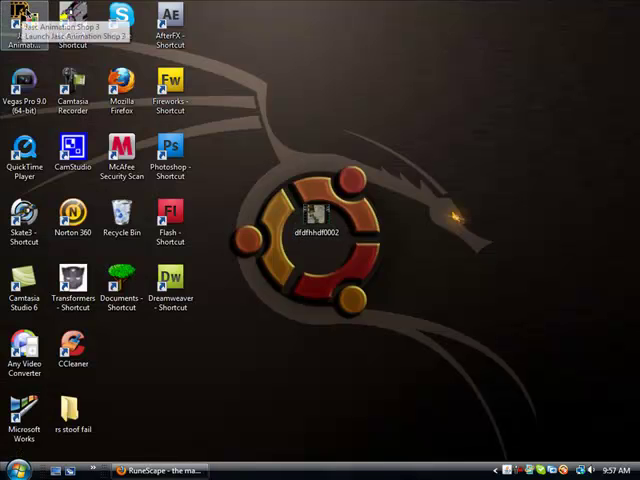
Step: Launch Animation Shop and open dfdfhhdf0002.avi with all 81 frames
double_click(23, 25)
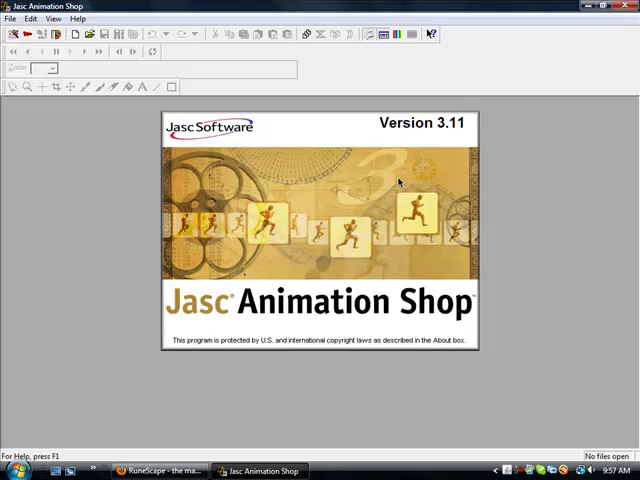
click(10, 18)
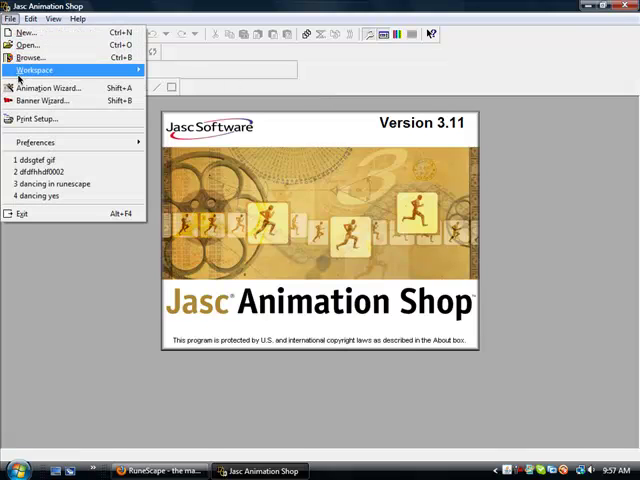
click(28, 45)
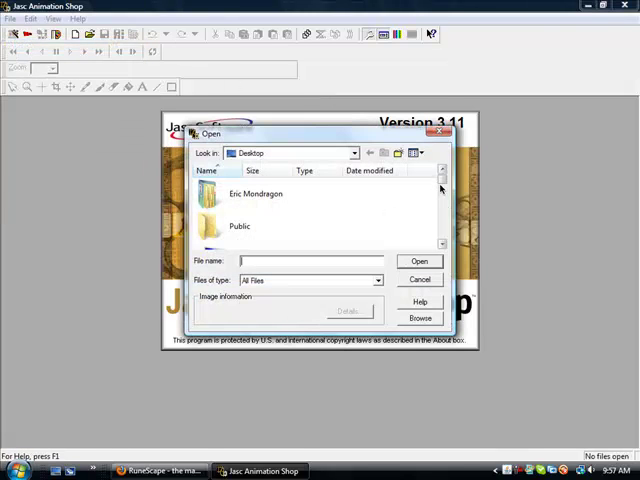
scroll(down, 3)
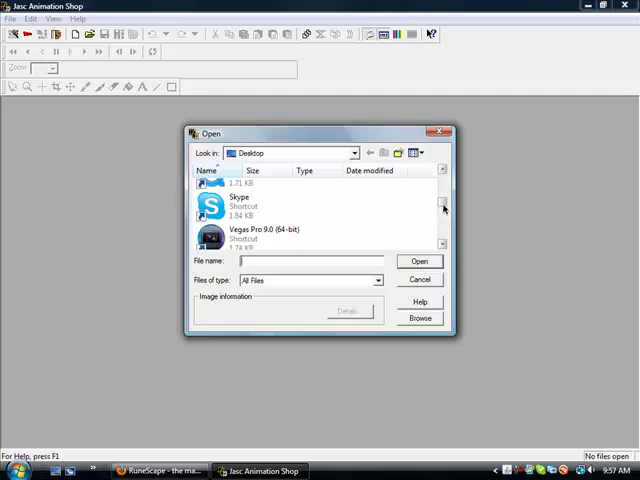
click(442, 224)
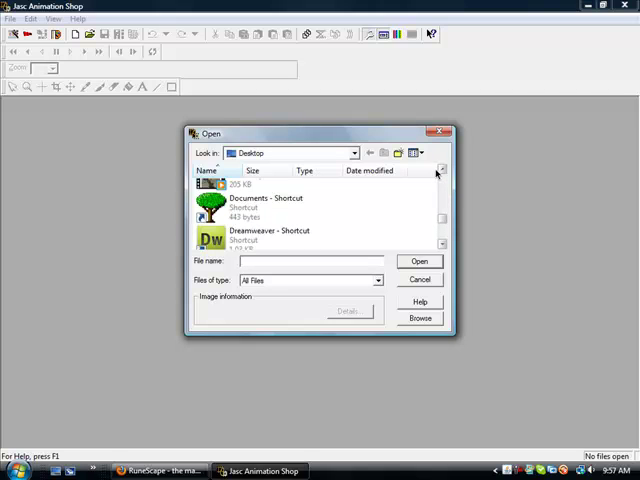
click(419, 261)
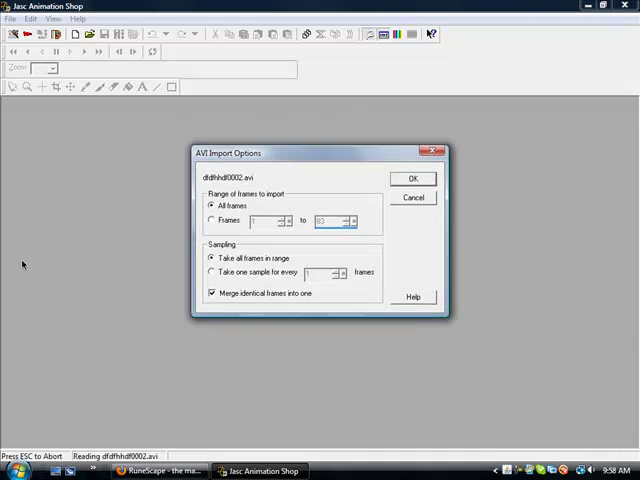
click(413, 178)
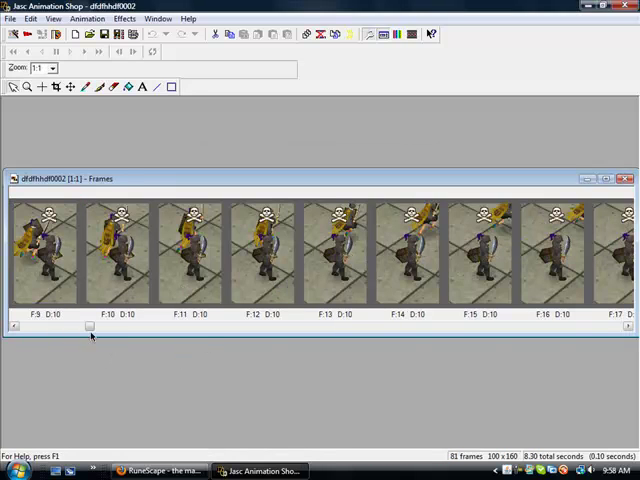
Step: Select and remove the unwanted range of frames from the dance clip
drag(89, 326, 311, 326)
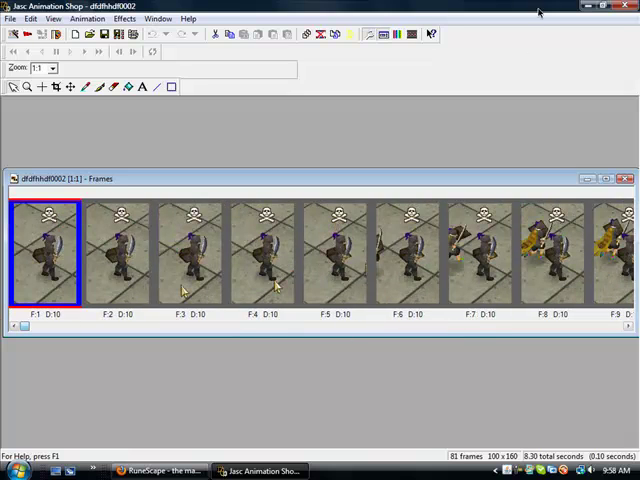
click(84, 51)
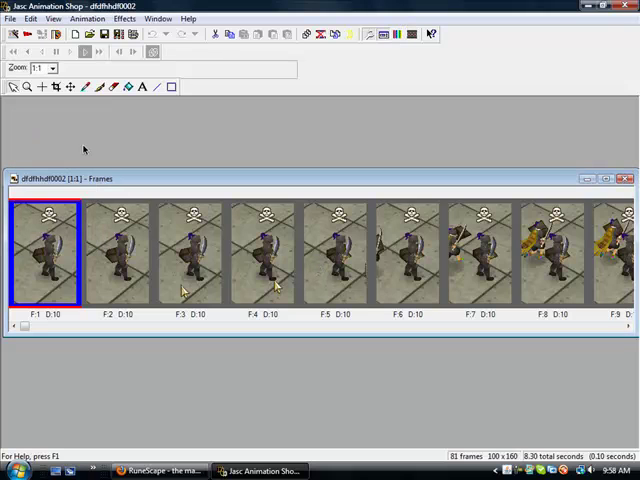
mouse_move(45, 265)
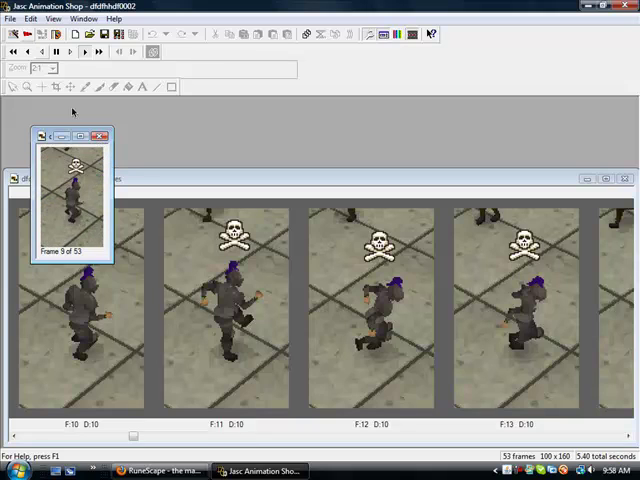
Step: Save the animation as dgfgsdfgs with the CompuServe GIF file type
click(11, 18)
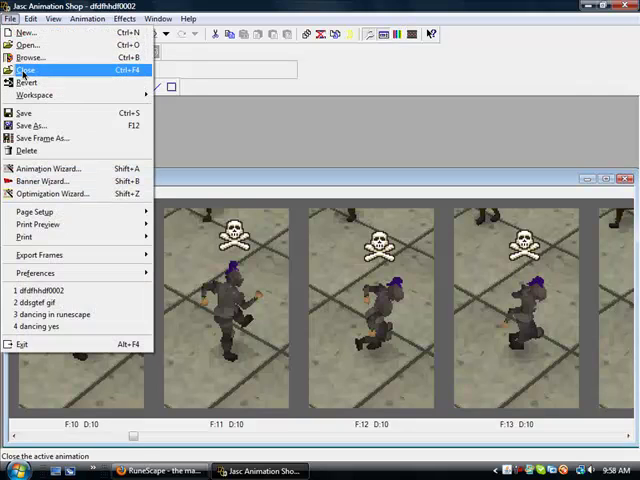
mouse_move(30, 124)
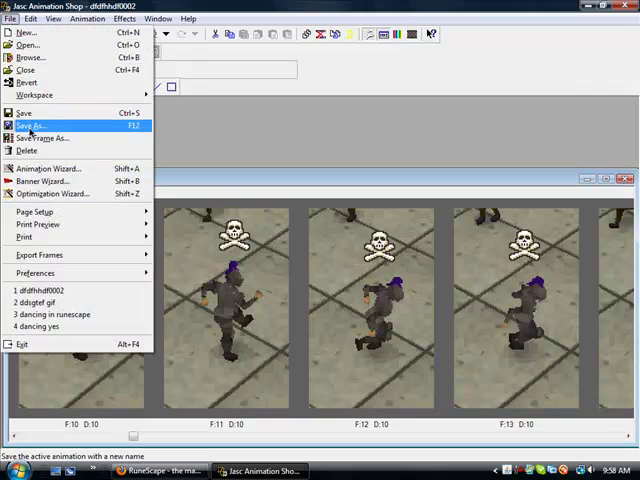
click(40, 124)
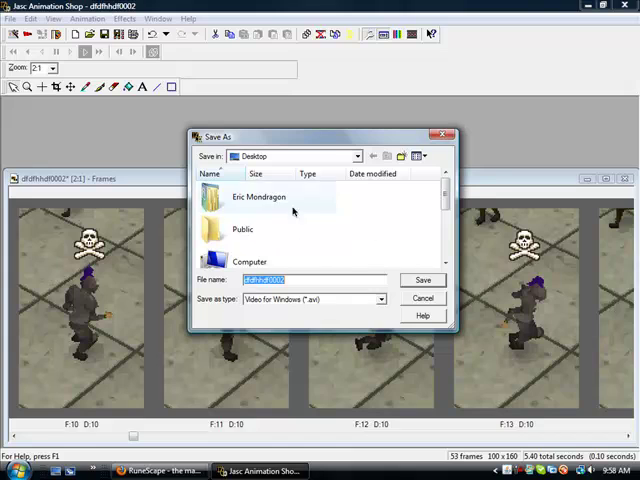
click(381, 299)
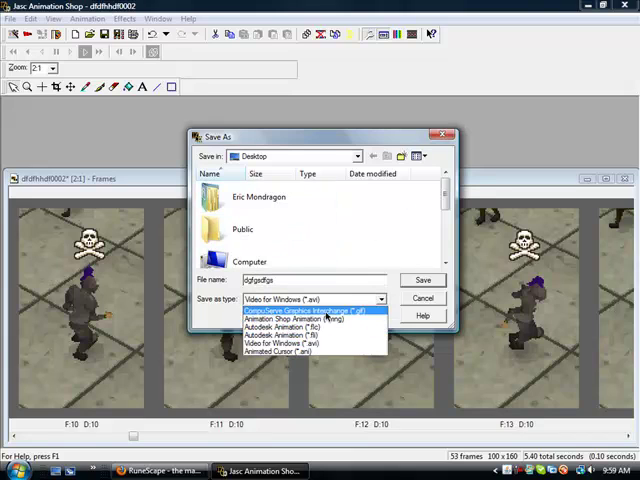
click(300, 309)
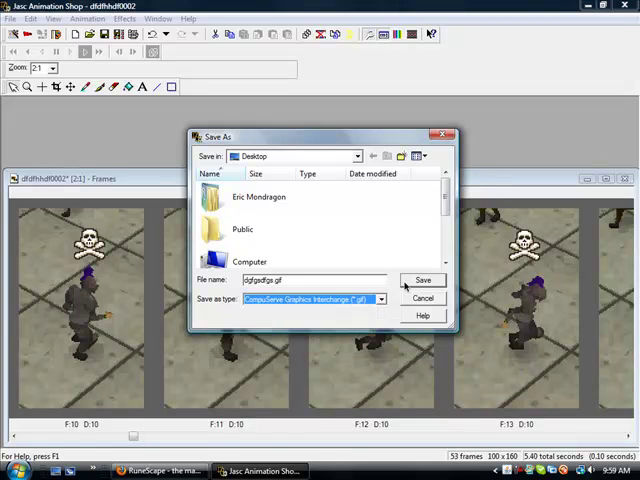
click(422, 279)
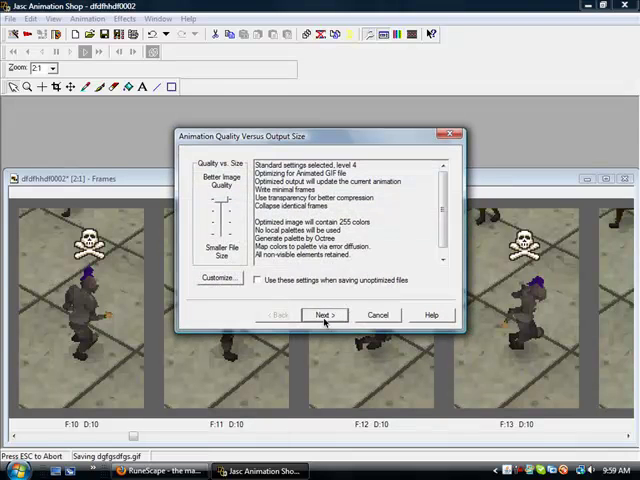
Step: Accept the optimisation wizard's default settings to finish writing the GIF
click(324, 315)
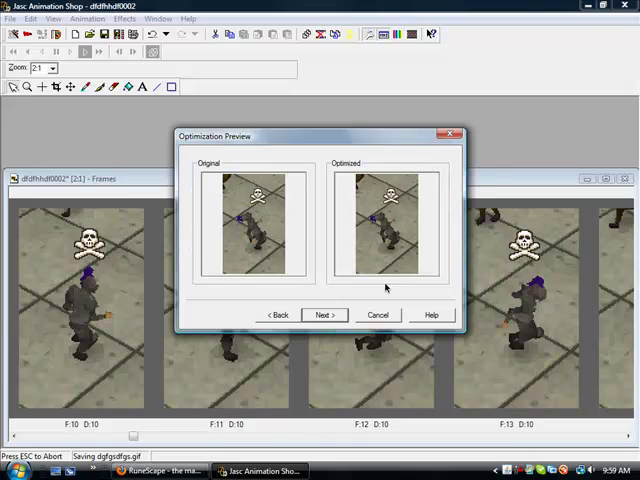
click(324, 315)
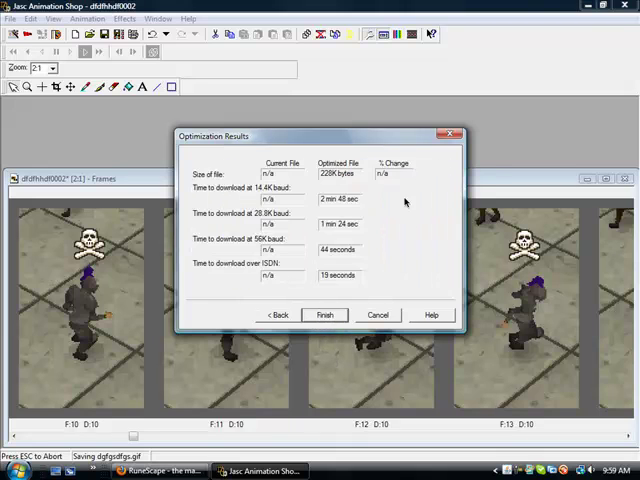
click(325, 315)
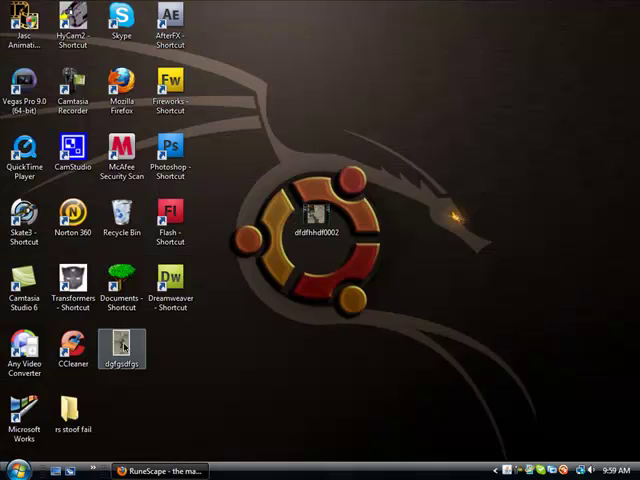
Step: Move the dgfgsdfgs GIF beside the desktop logo and reach the Photobucket album login
drag(122, 349, 463, 222)
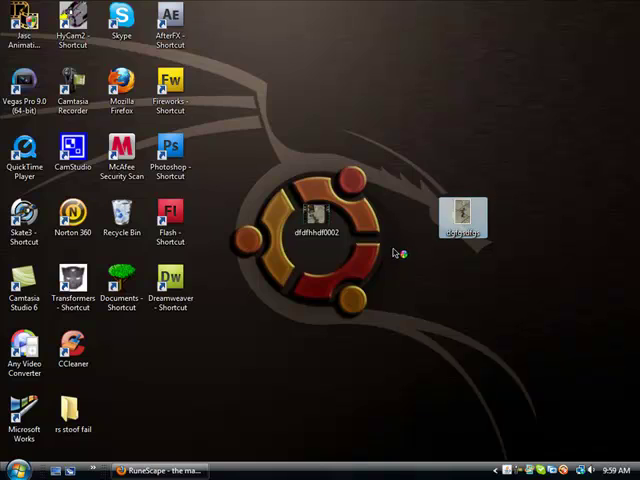
double_click(462, 216)
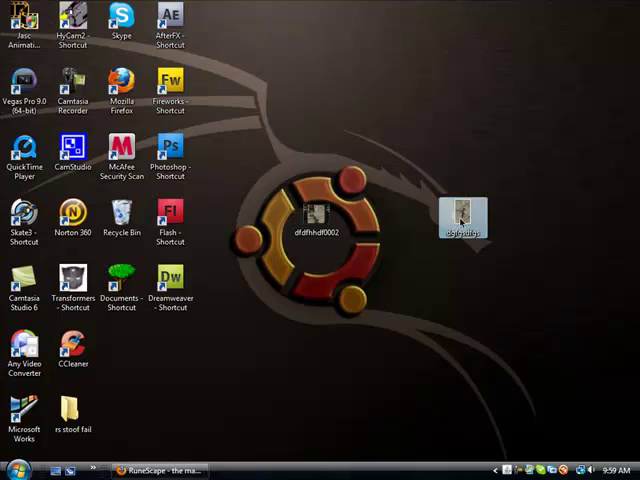
drag(462, 218, 270, 280)
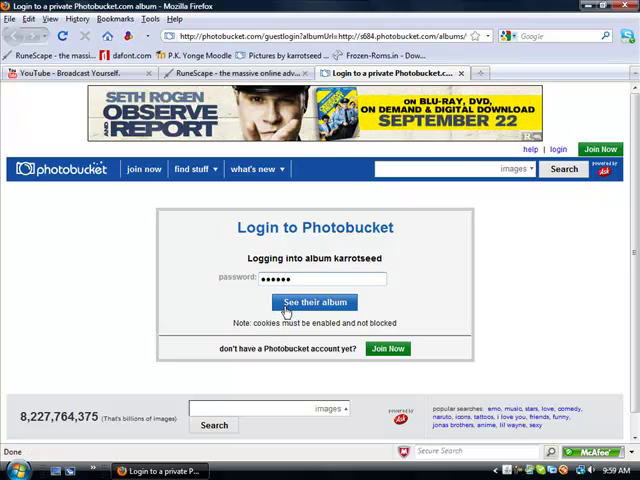
Step: Submit the password to open the karrotseed album and scroll its pictures
click(314, 302)
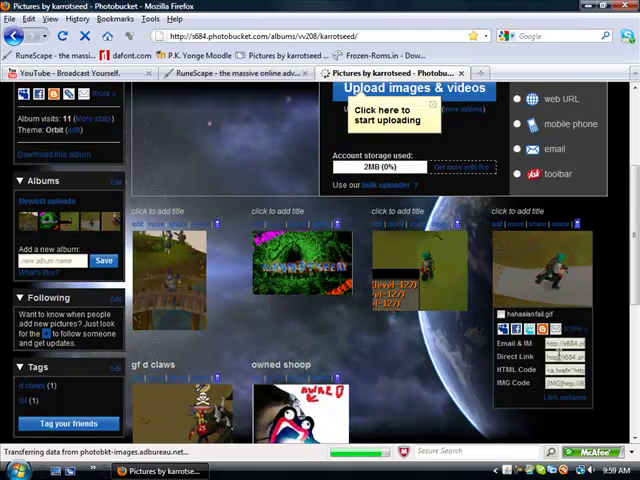
scroll(down, 3)
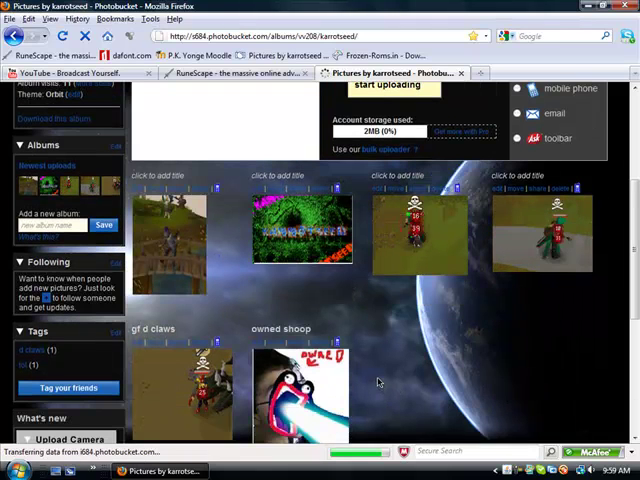